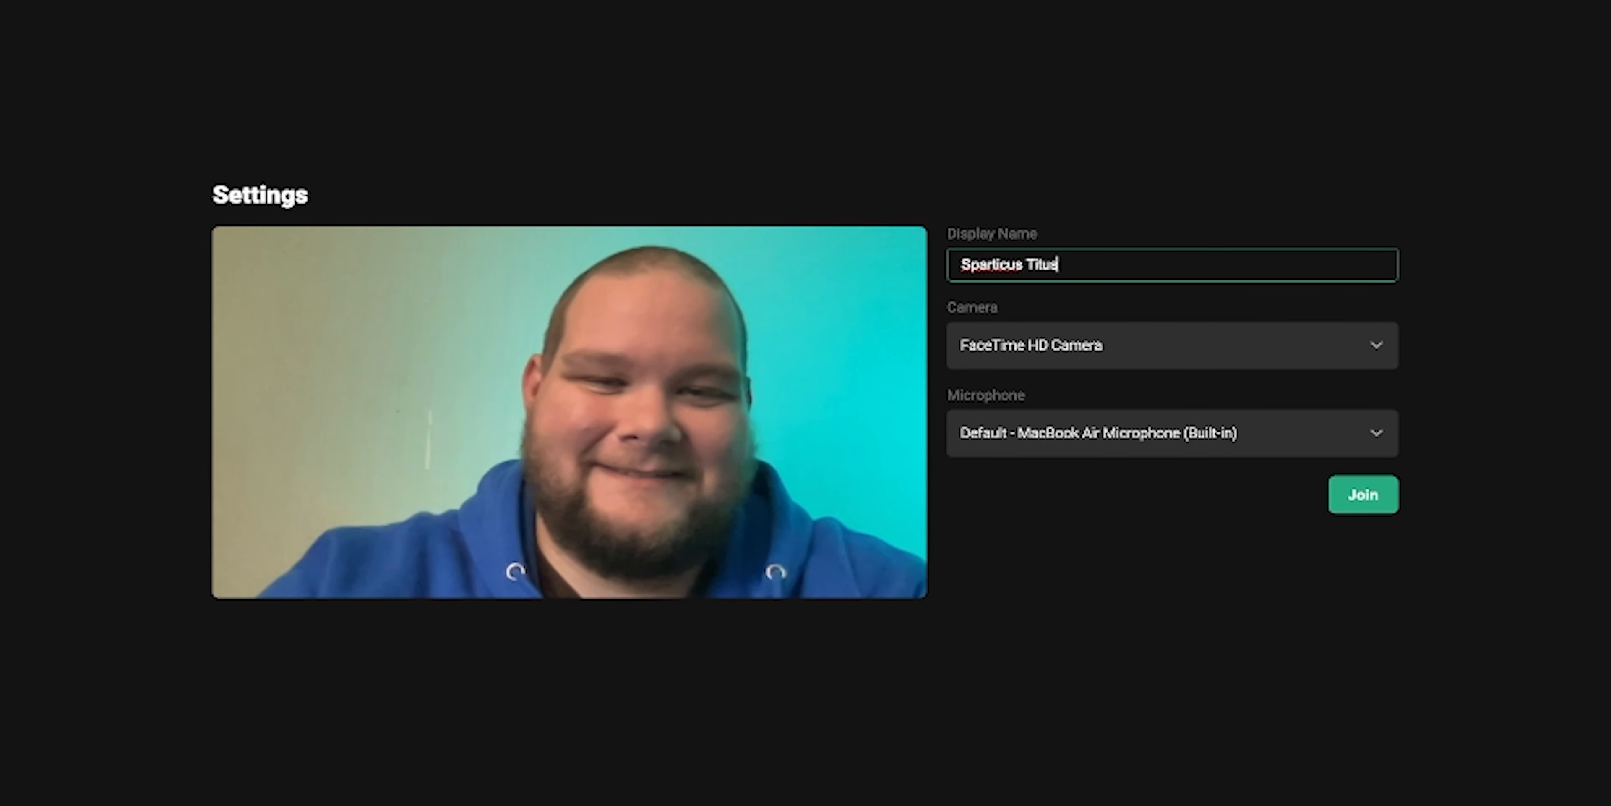
Select the camera for guest Sparticus Titus's feed from the Camera list.
{"action": "left_click", "coordinate": [1172, 344]}
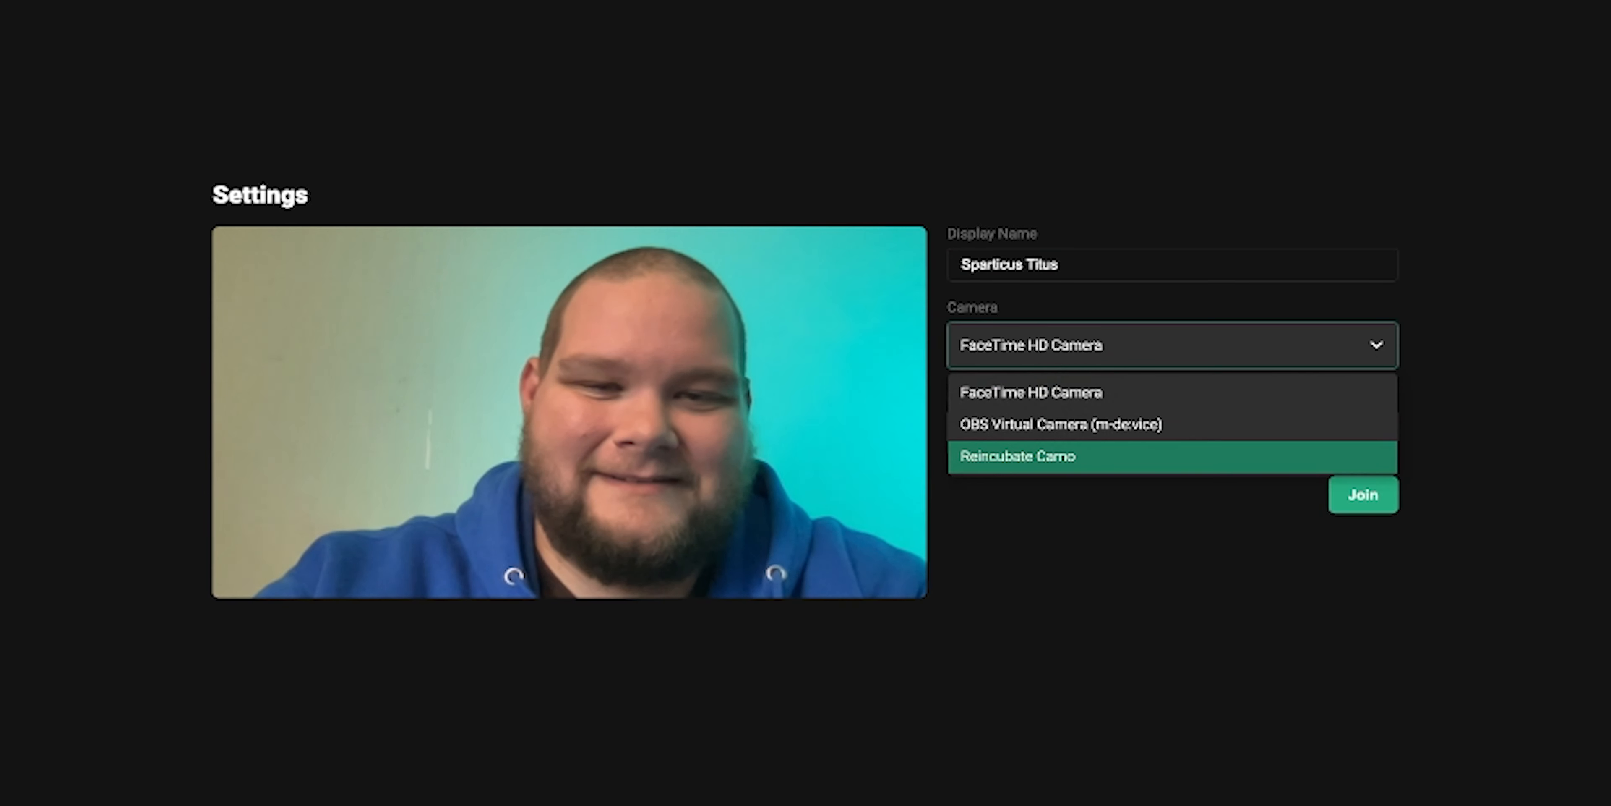
{"action": "left_click", "coordinate": [1363, 495]}
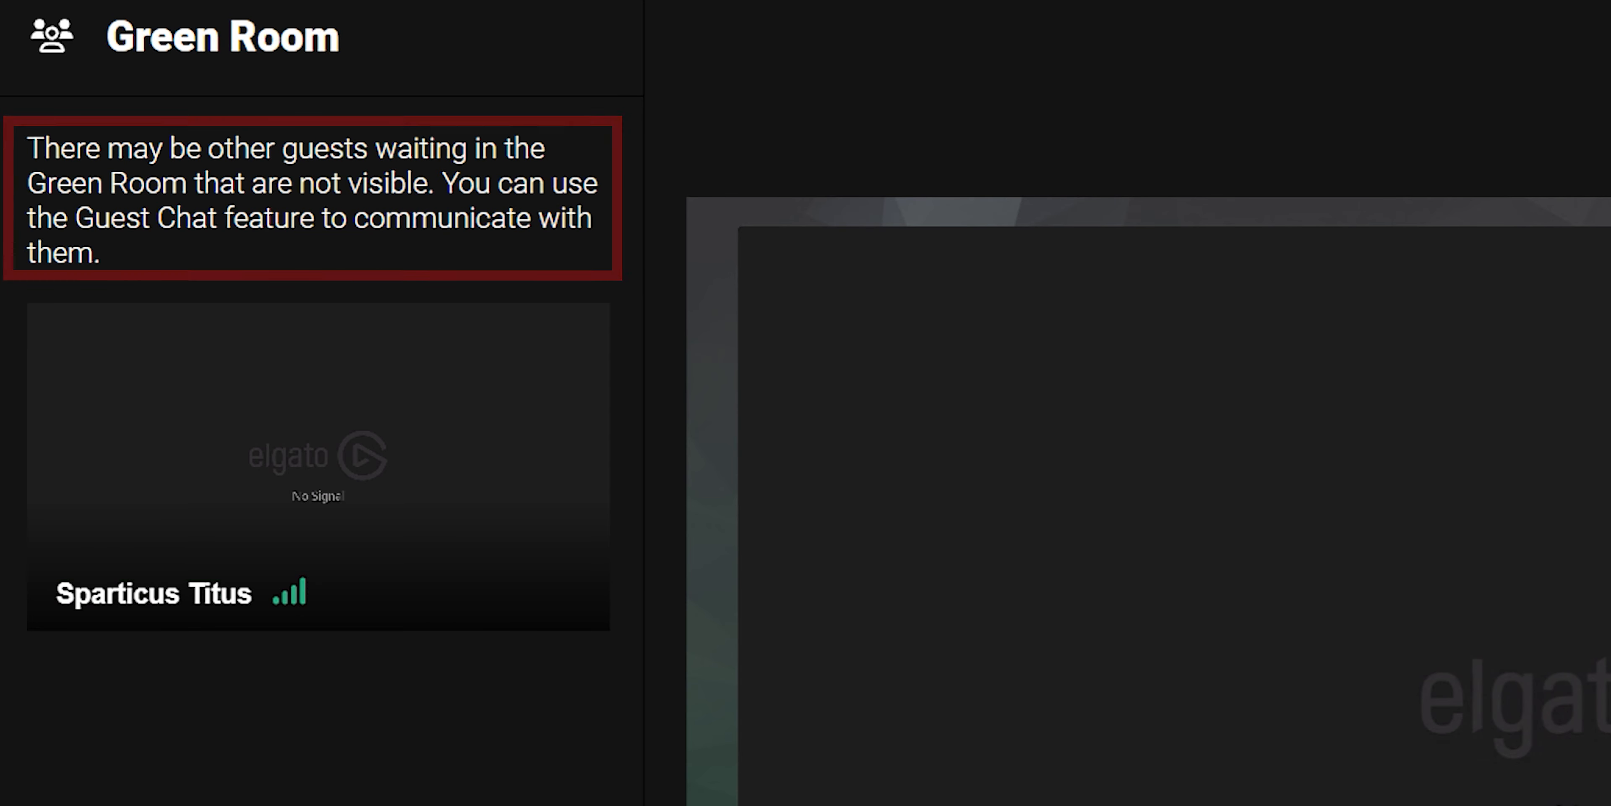
Reply ':D' to the host in the Guest Chat panel.
{"action": "left_click", "coordinate": [1579, 121]}
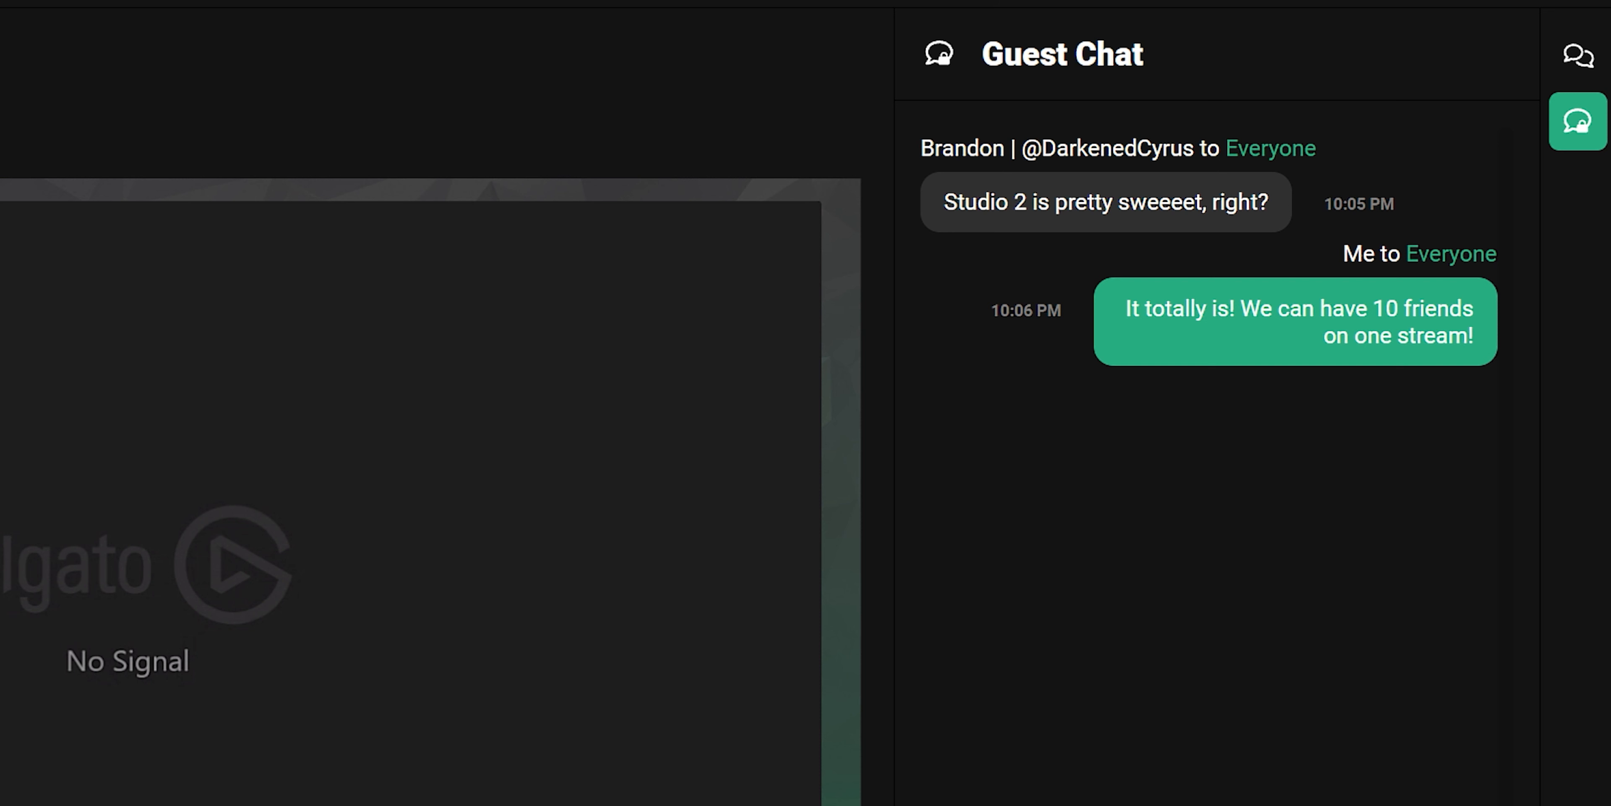
{"action": "type", "text": ":D"}
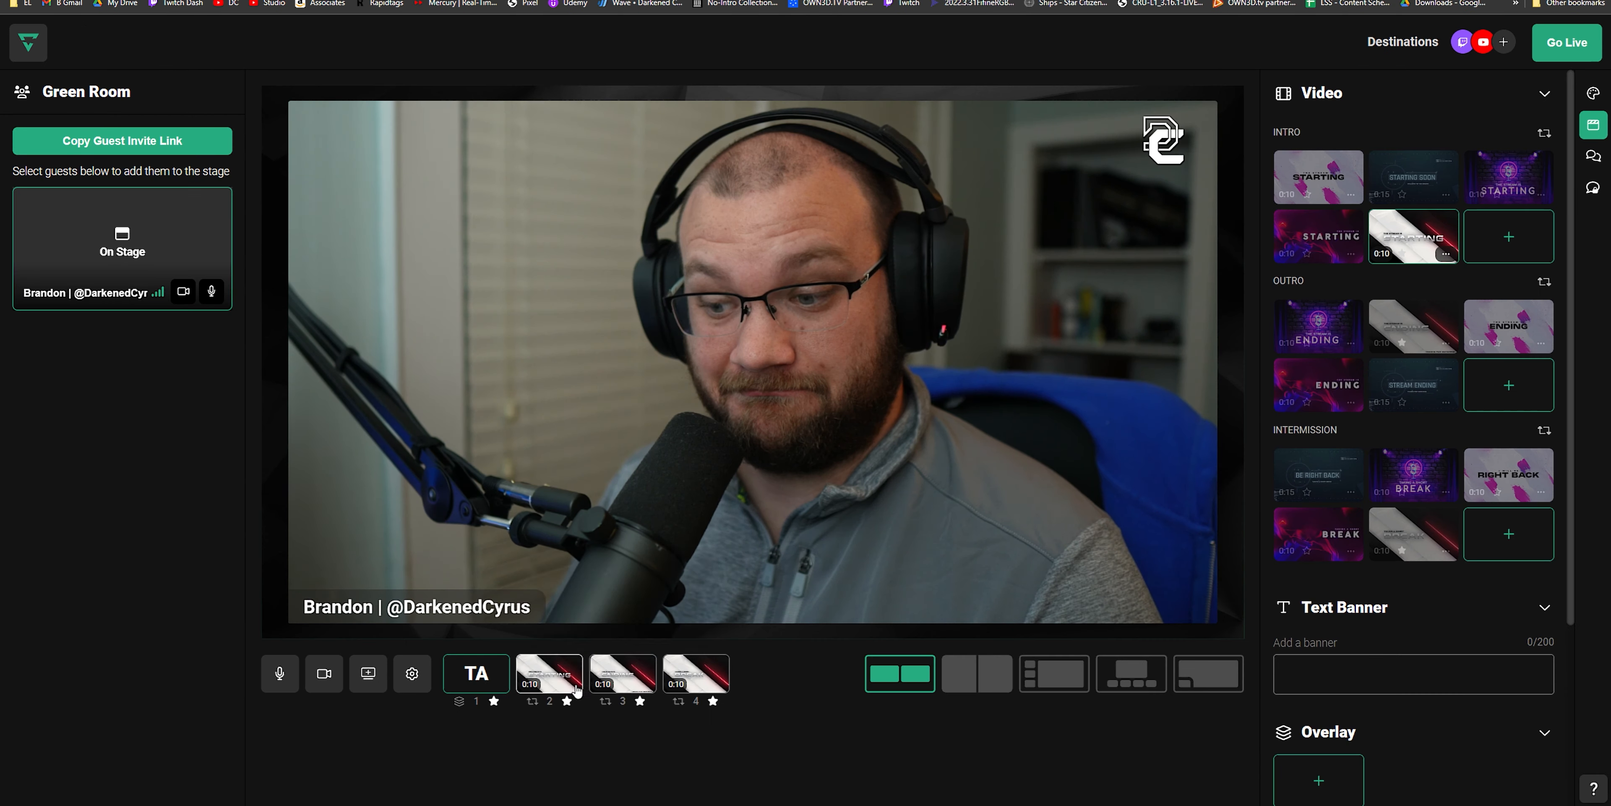
Show the 'Stream is Starting' intro video on stage in place of Brandon's camera.
{"action": "left_click", "coordinate": [549, 673]}
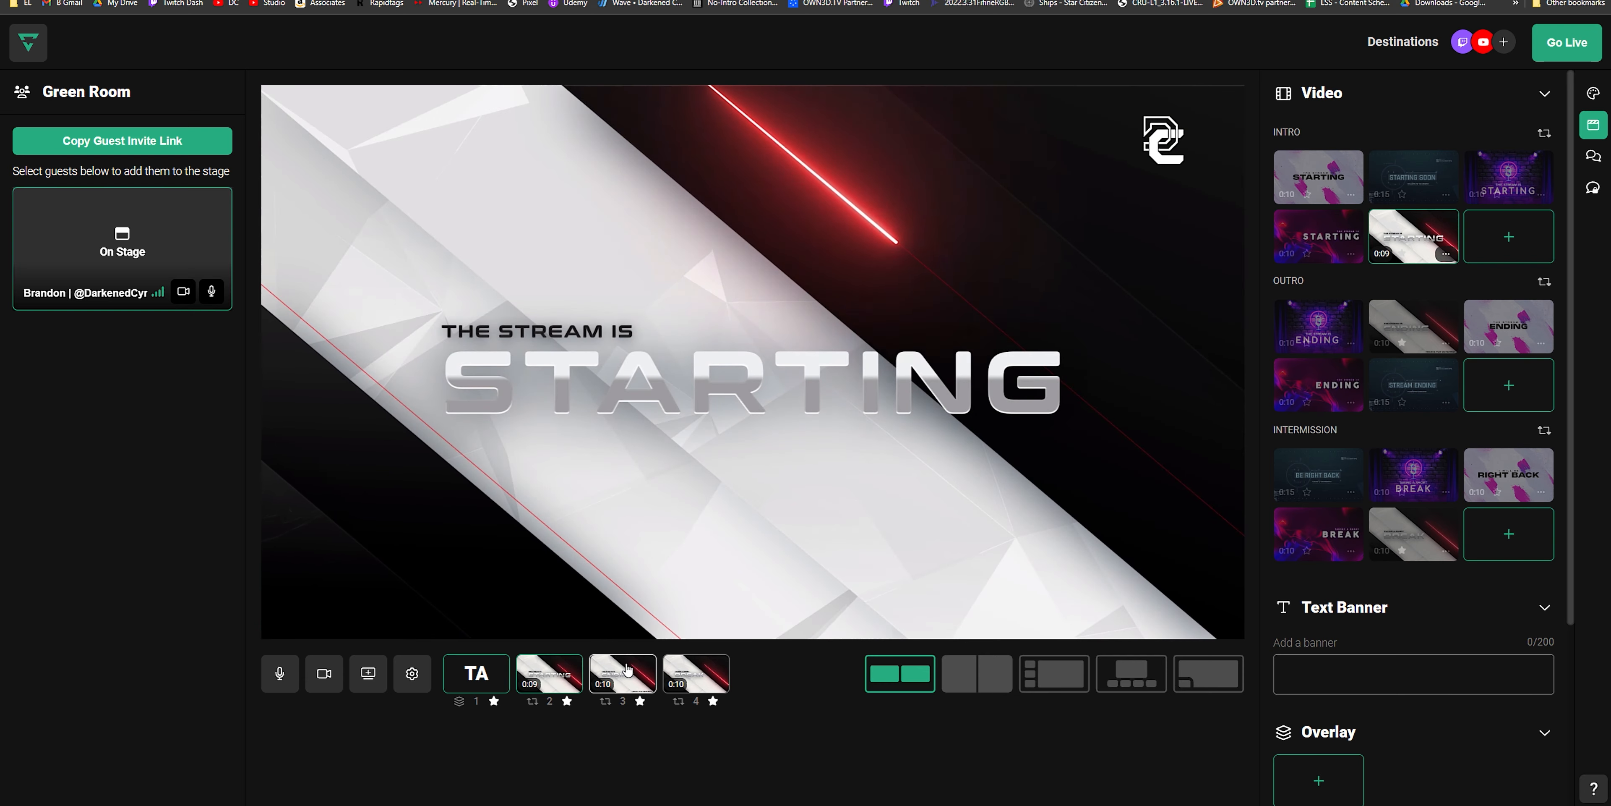